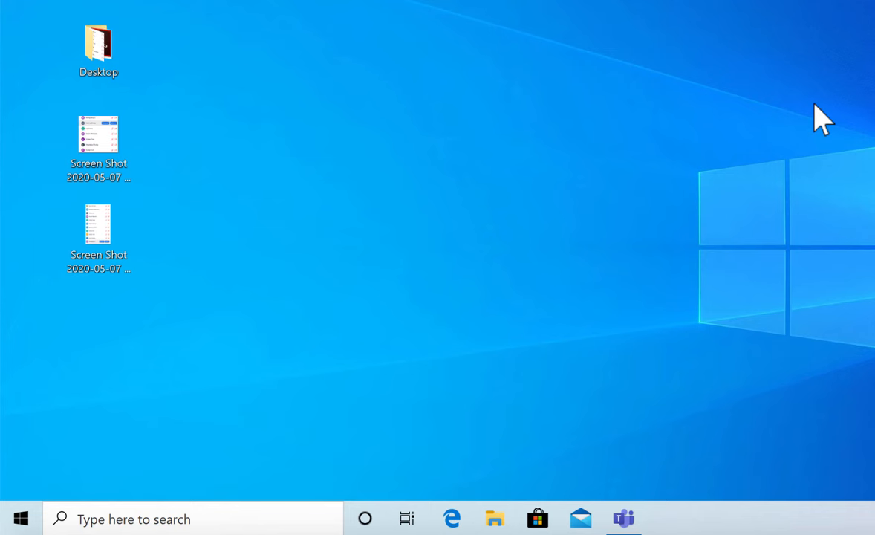
mouse_move(156, 370)
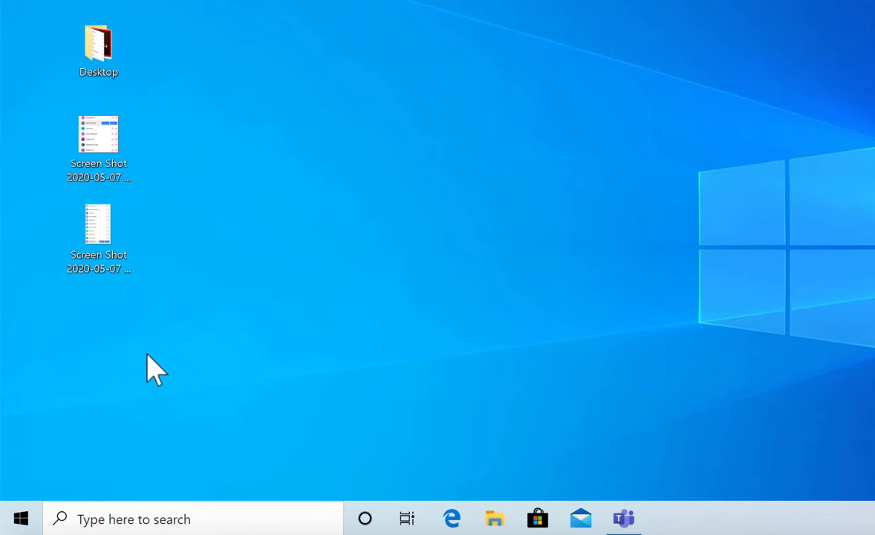
mouse_move(115, 401)
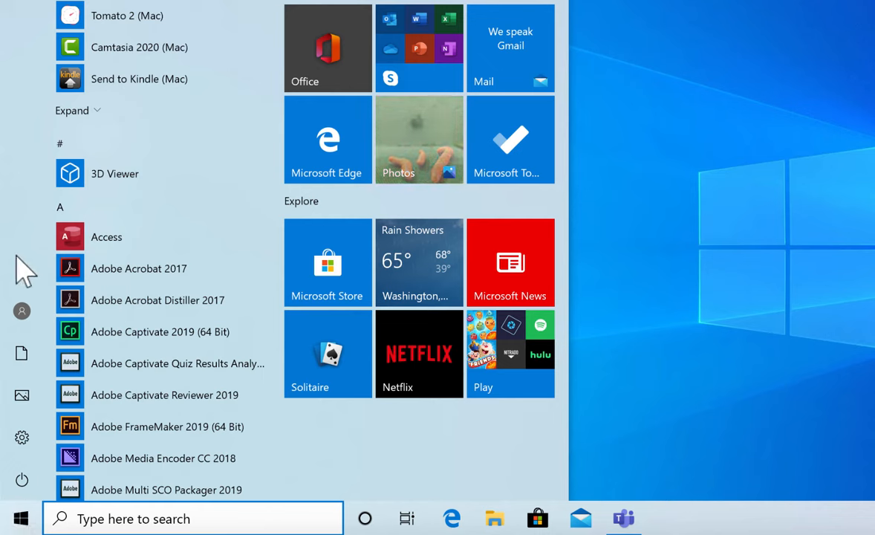
mouse_move(149, 245)
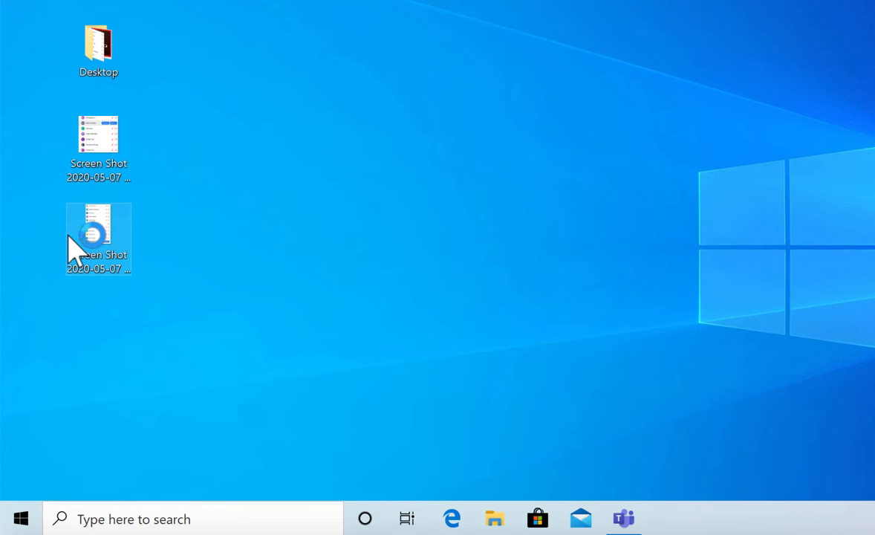
Step: Create a blank database named library, replacing the existing library file
double_click(98, 234)
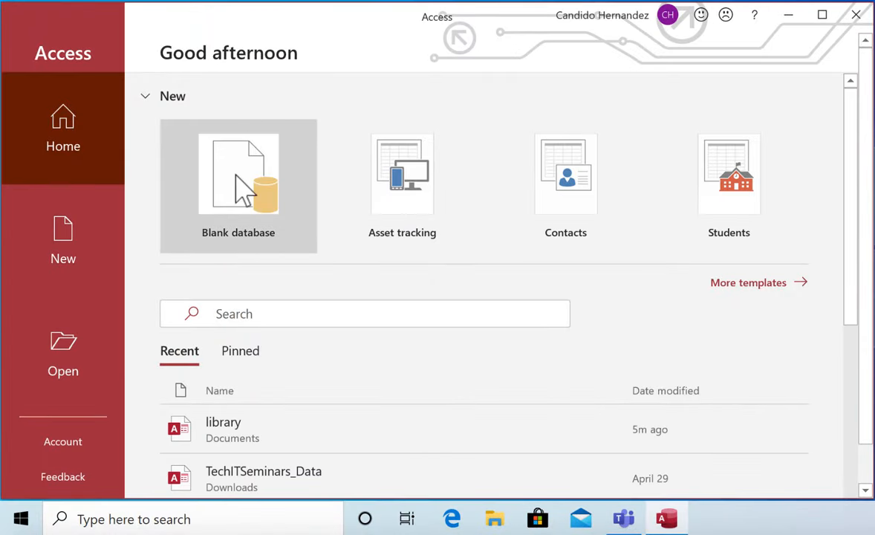
left_click(238, 175)
type("library")
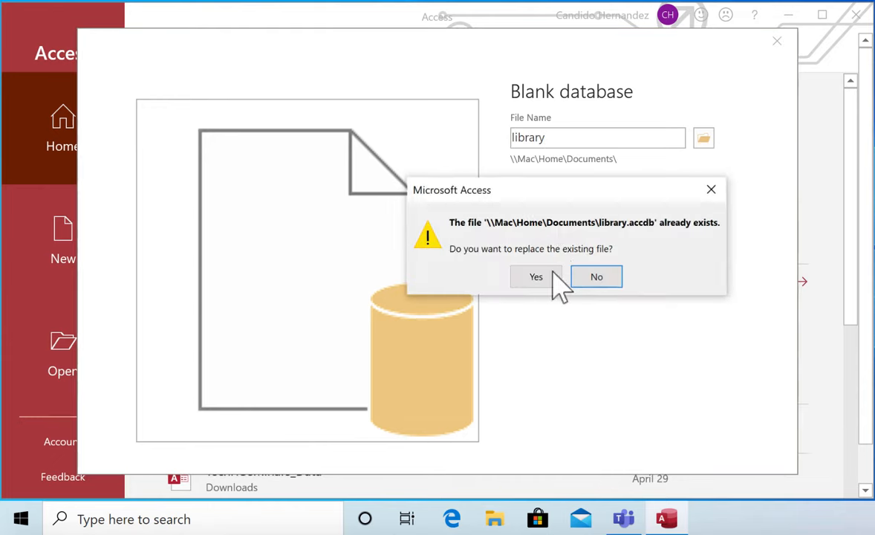
left_click(535, 276)
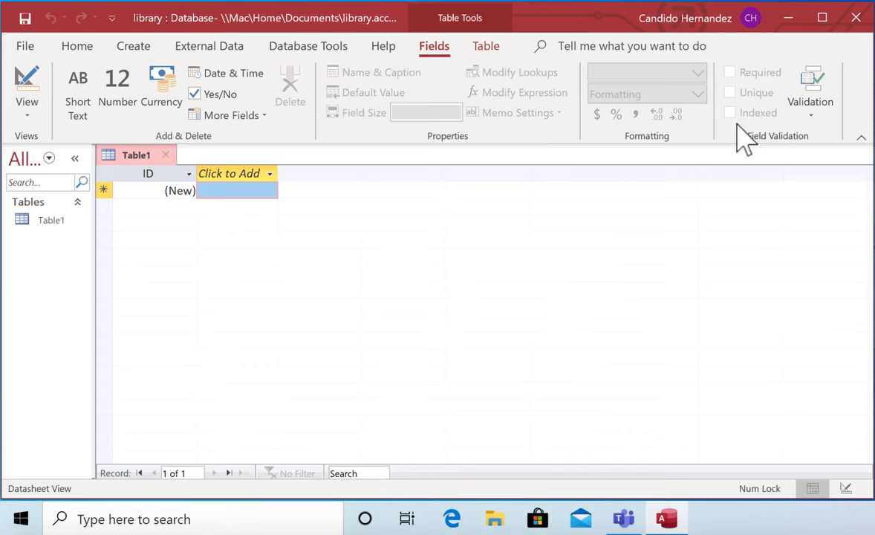
mouse_move(172, 176)
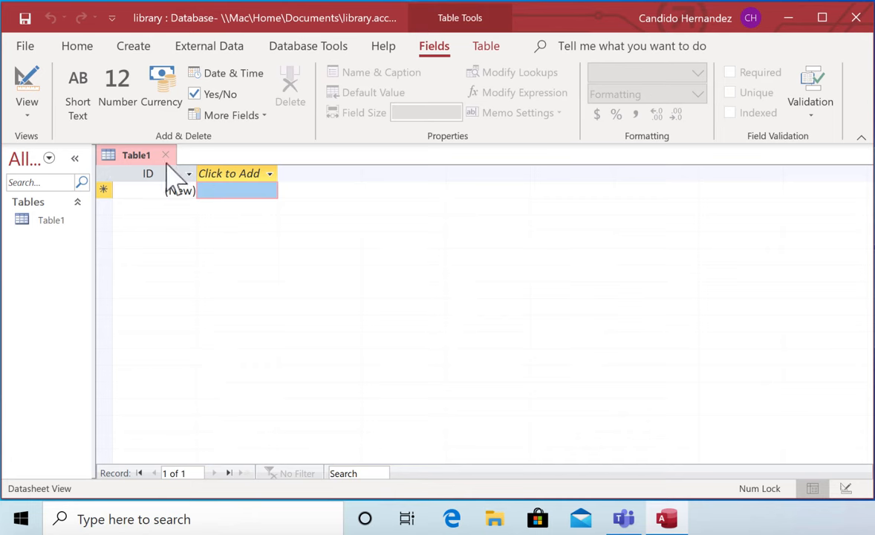
Step: Switch Table1 to Design View and save it as Books, first field BookID
left_click(27, 89)
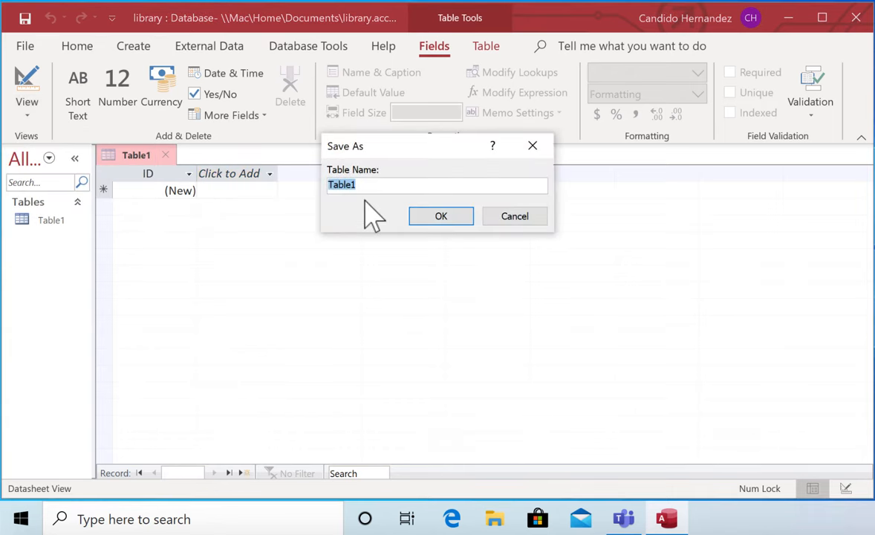
left_click(440, 216)
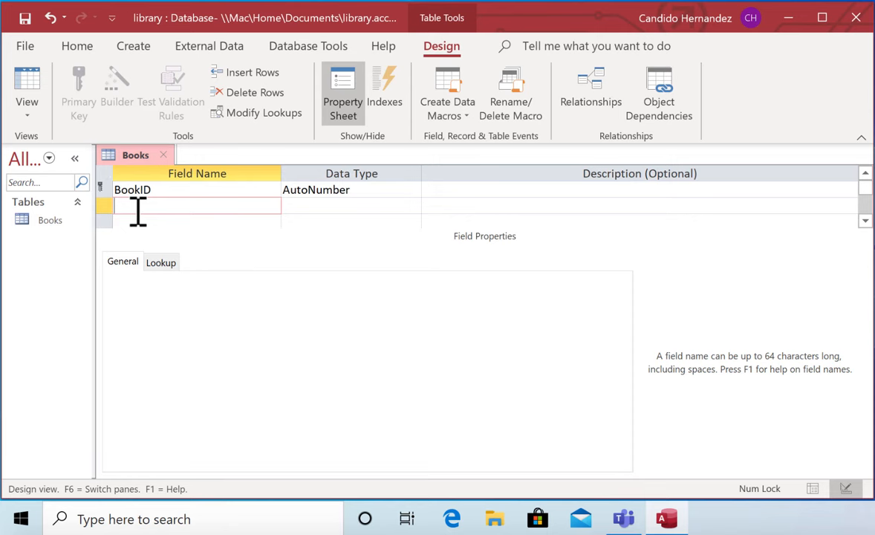
Step: Add AuthorId as a Number field and begin the BookName Short Text field
type("A")
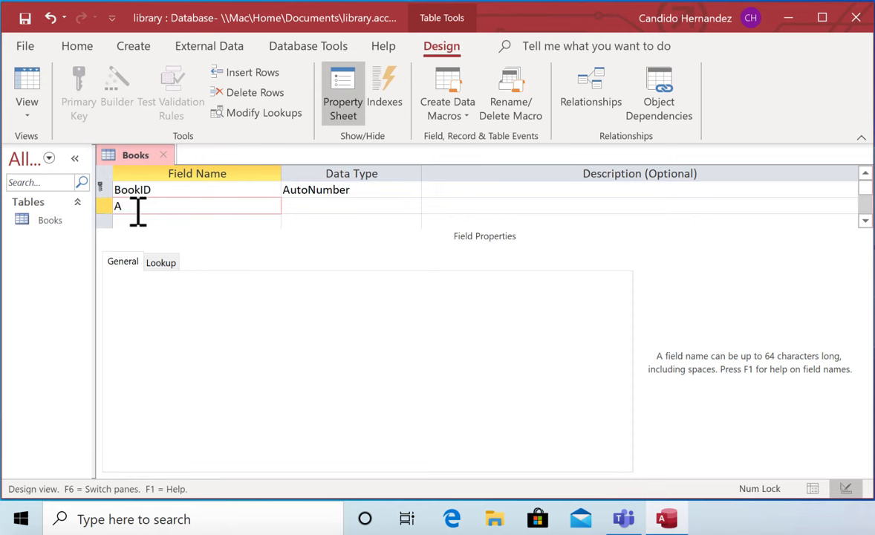
type("uthor")
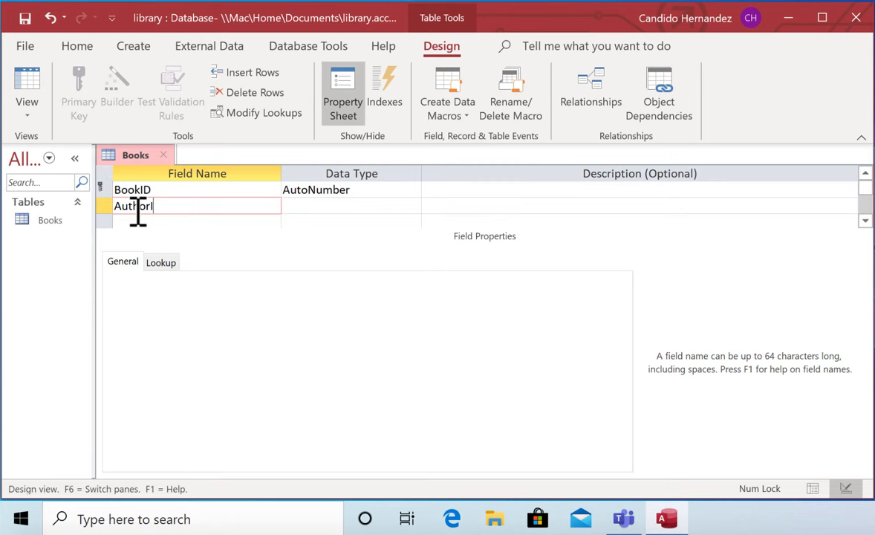
left_click(349, 205)
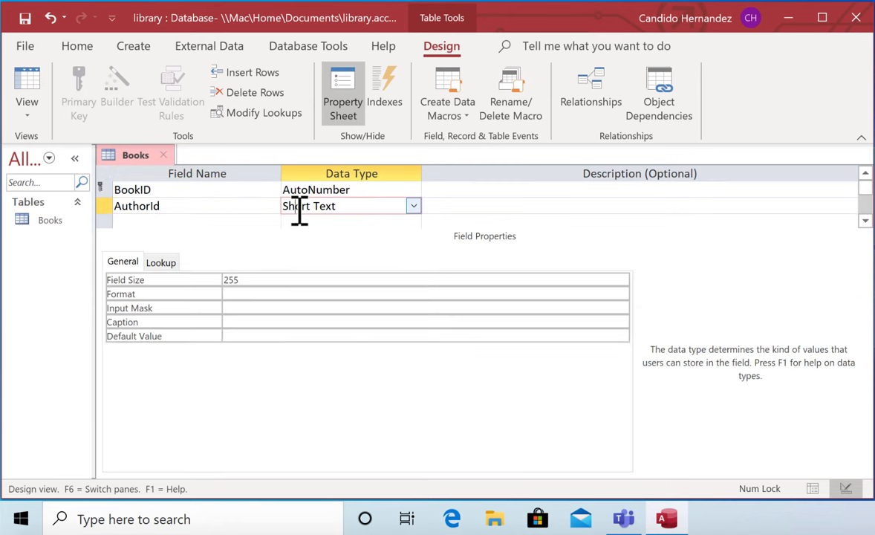
left_click(414, 206)
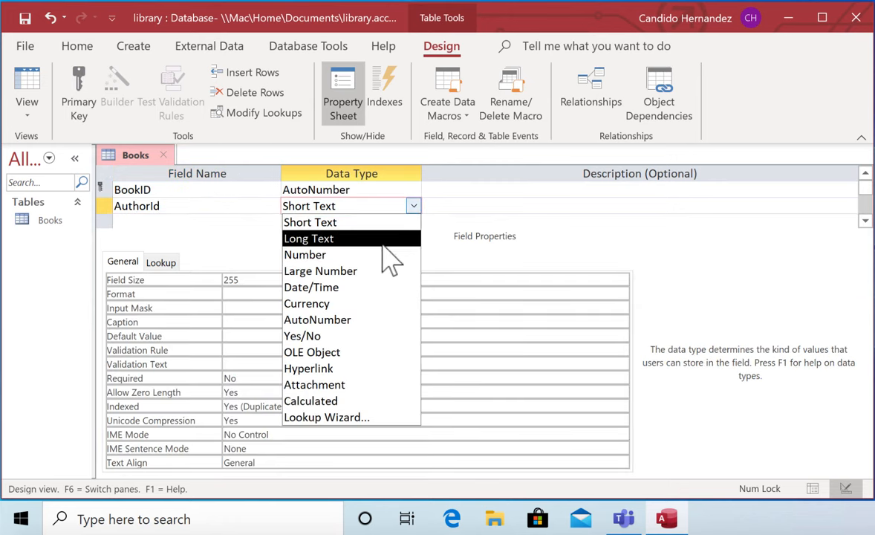
left_click(305, 254)
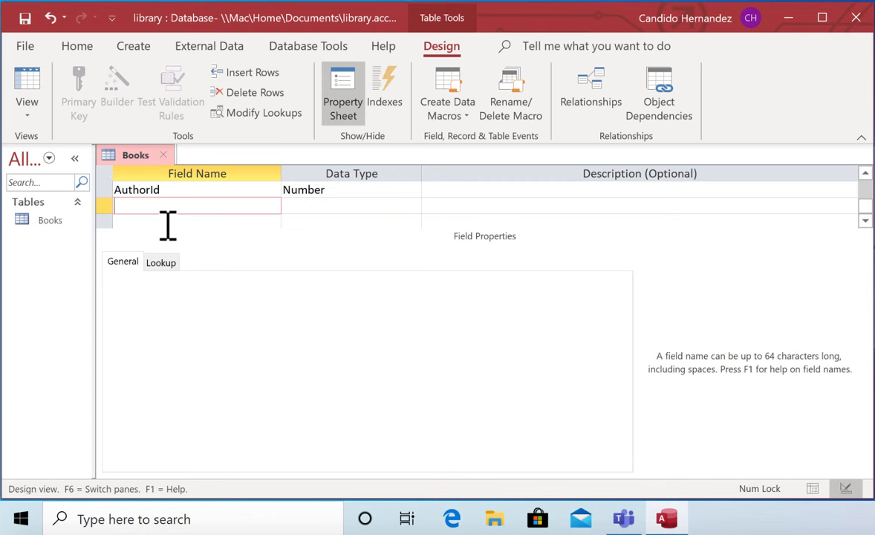
type("BookPrice")
left_click(351, 205)
type("Currency")
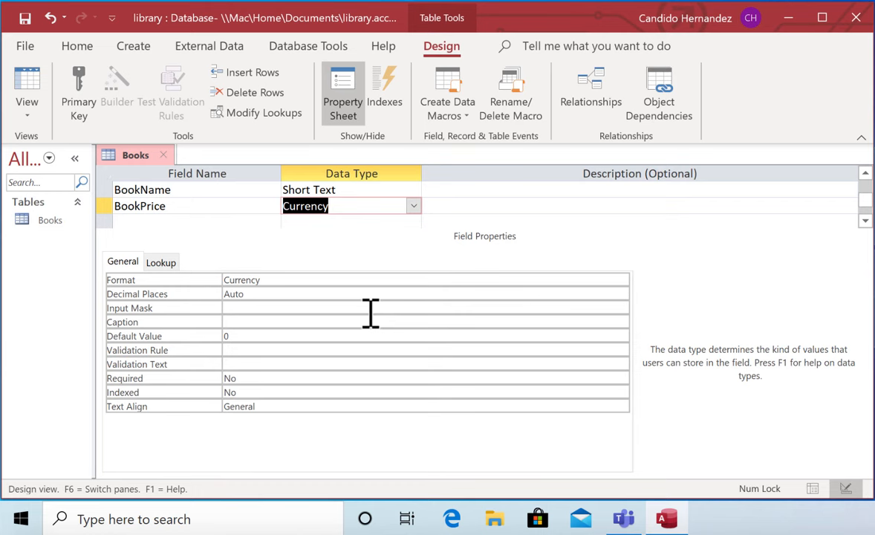
Step: Add BookEdition as a Number field
left_click(254, 92)
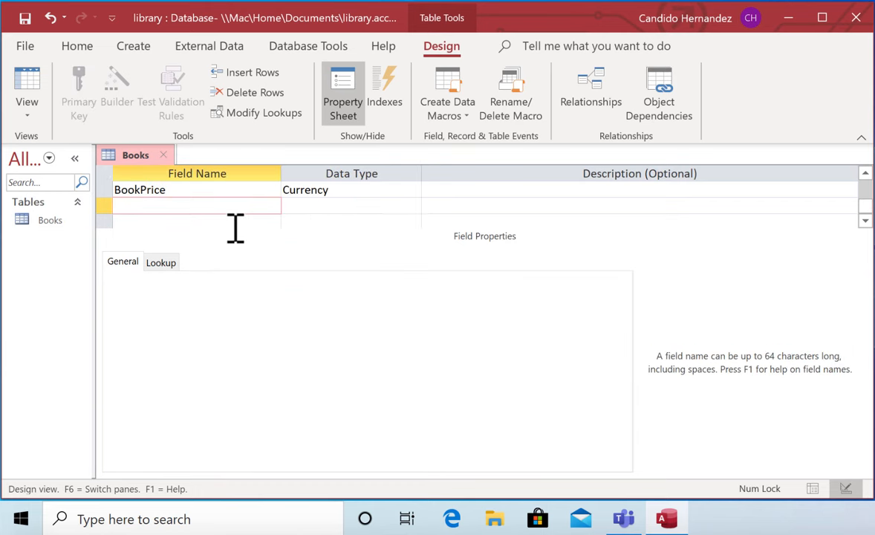
type("B")
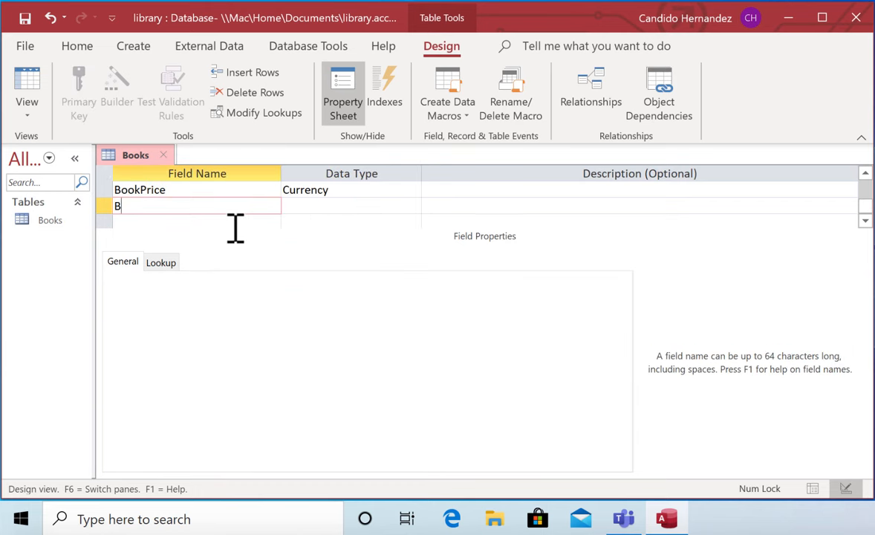
type("ook")
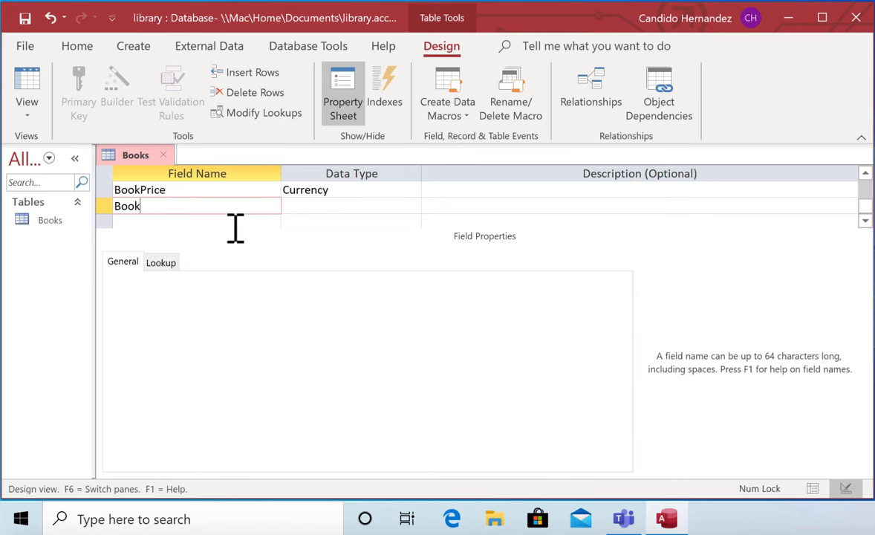
type("Edition")
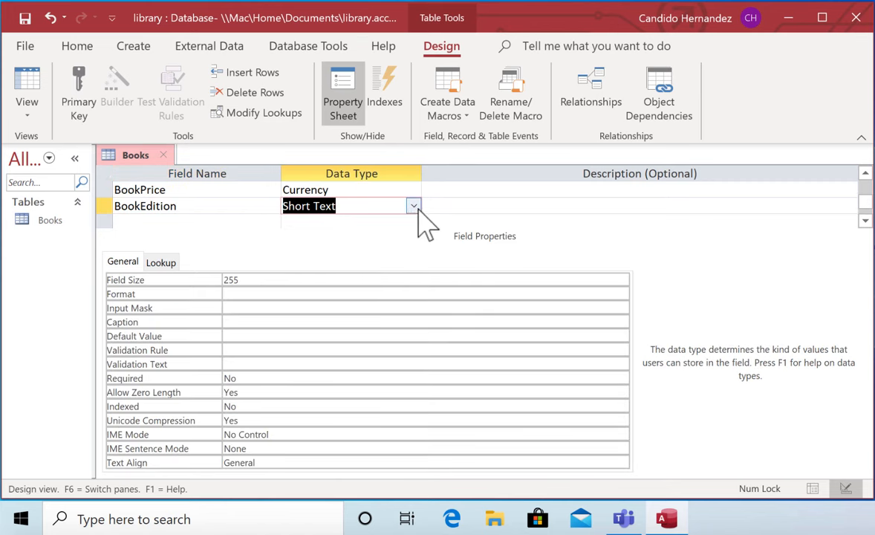
left_click(414, 206)
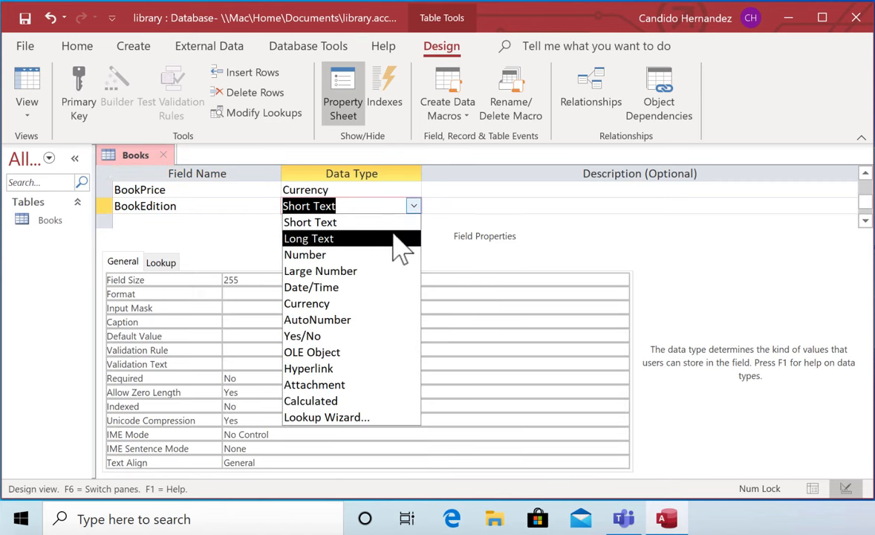
left_click(304, 254)
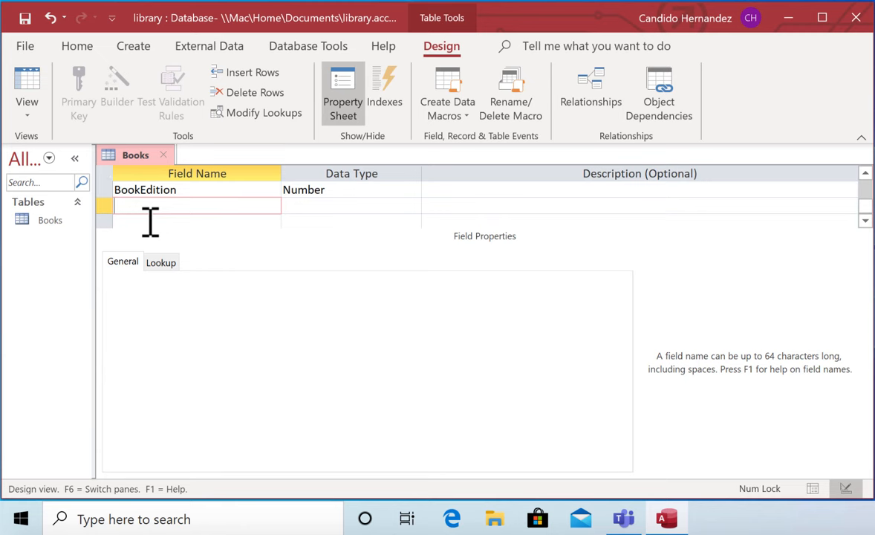
Step: Add a new field named ISBN in the next row
type("IS")
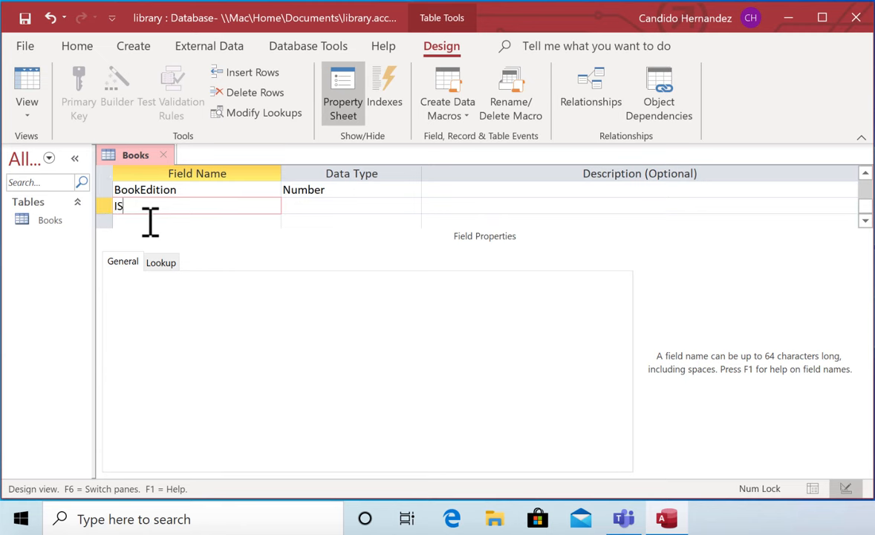
type("BN")
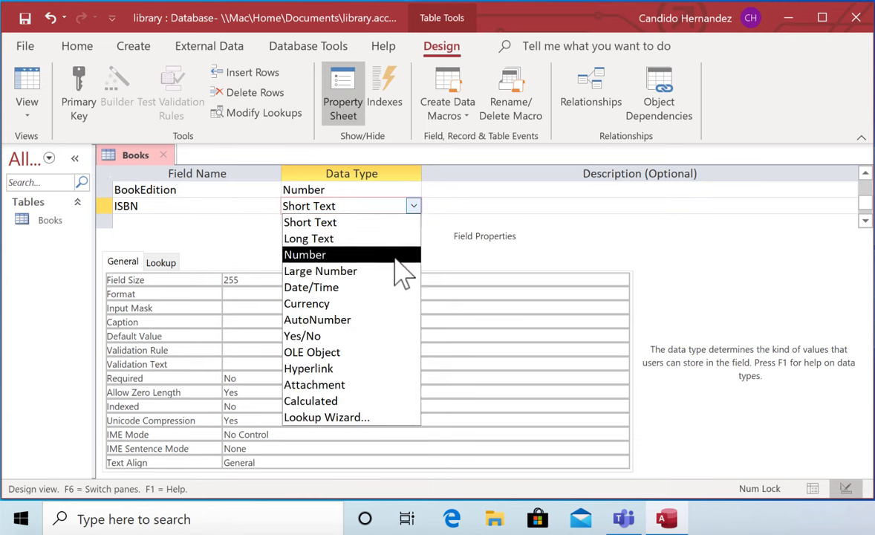
Step: Set the ISBN field's data type to Number
left_click(305, 254)
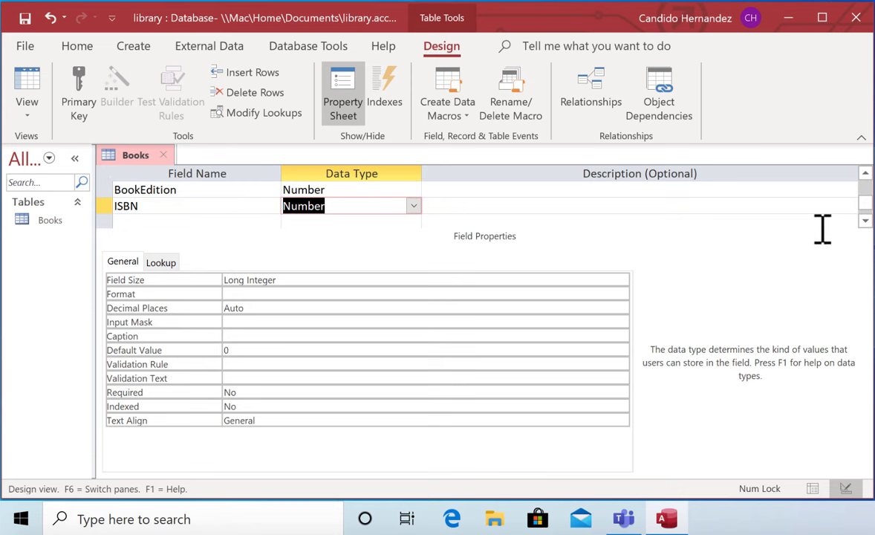
mouse_move(342, 89)
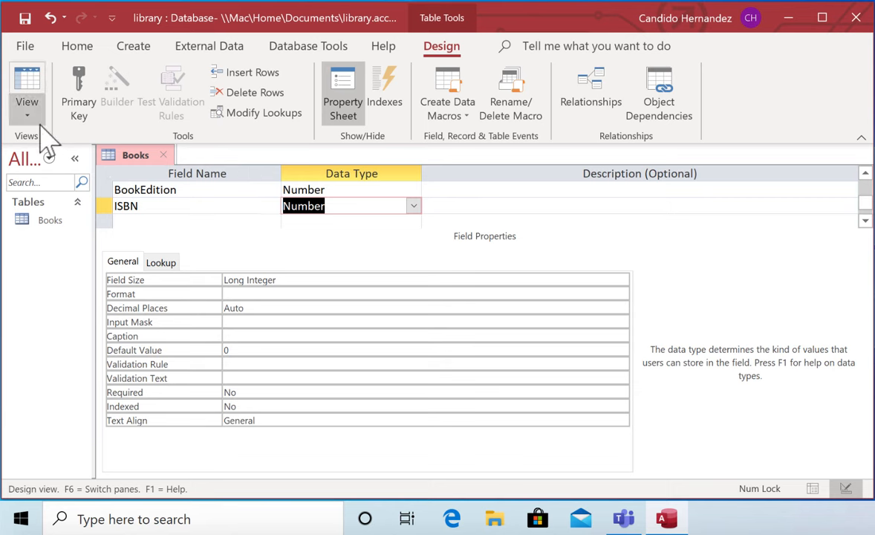
Step: Save the Books table and show its six fields in Datasheet View
left_click(27, 102)
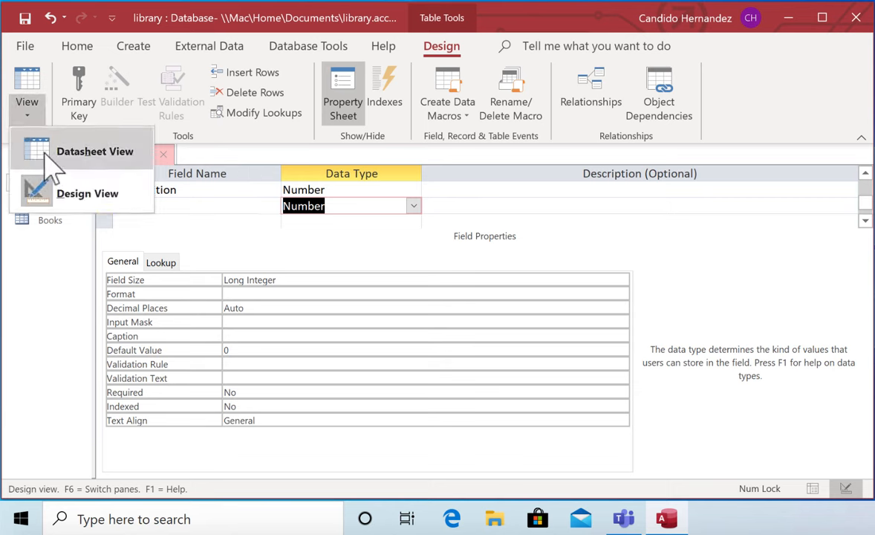
left_click(94, 151)
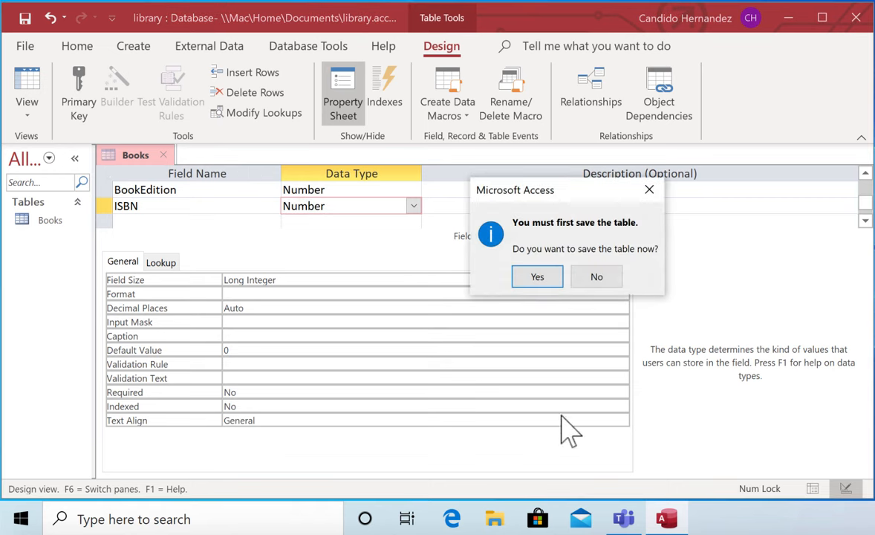
left_click(537, 276)
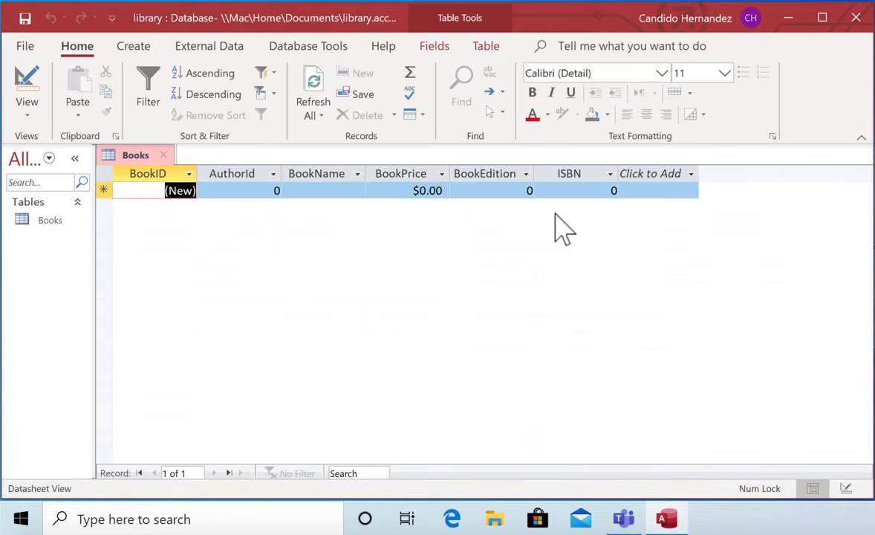
mouse_move(171, 219)
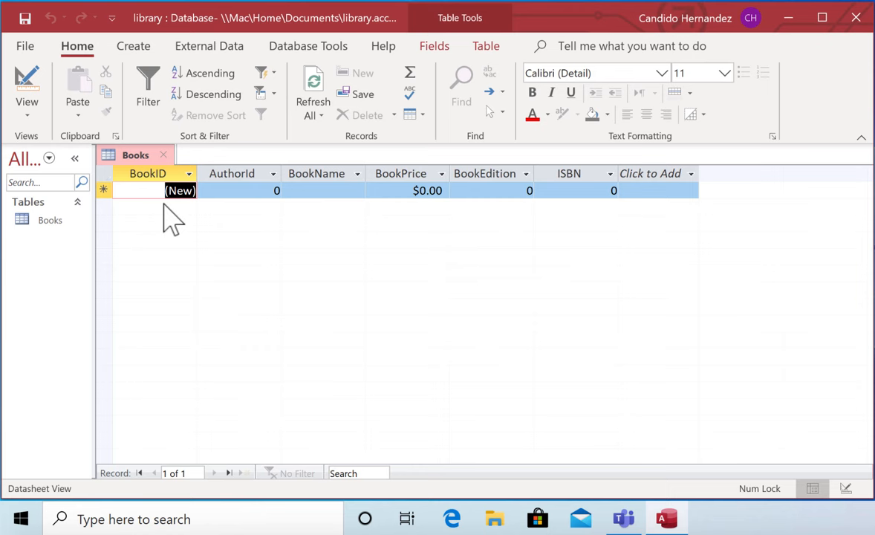